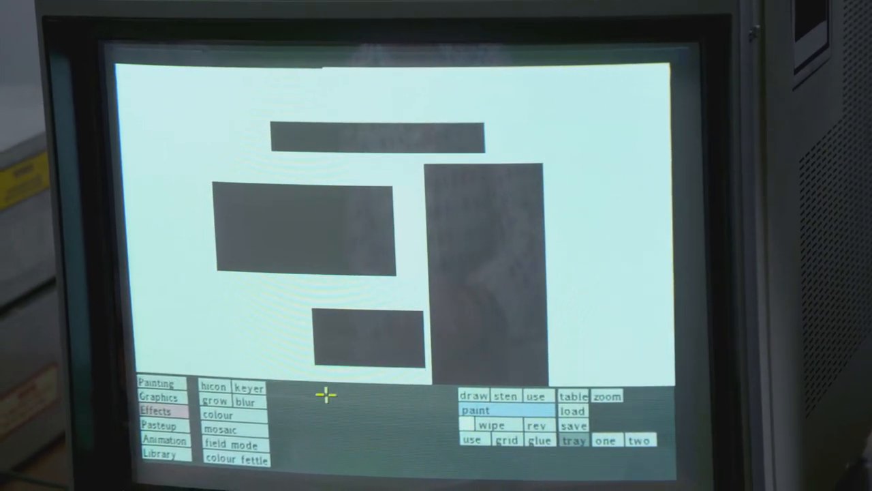
Apply the hicon effect with lo 16 and hi 235 to turn the four grey rectangles red
click(249, 387)
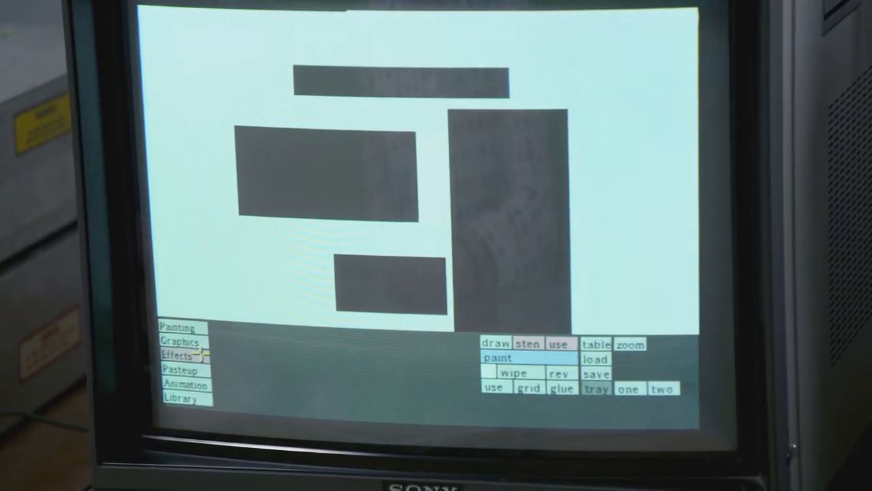
click(176, 355)
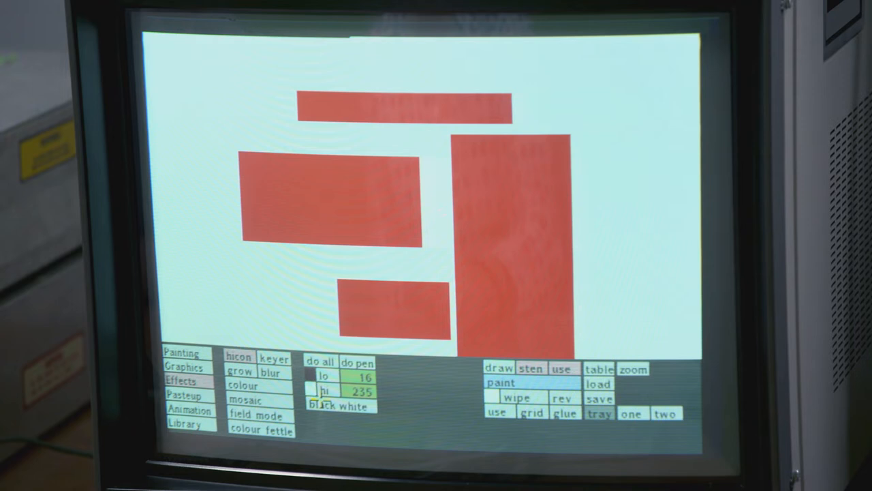